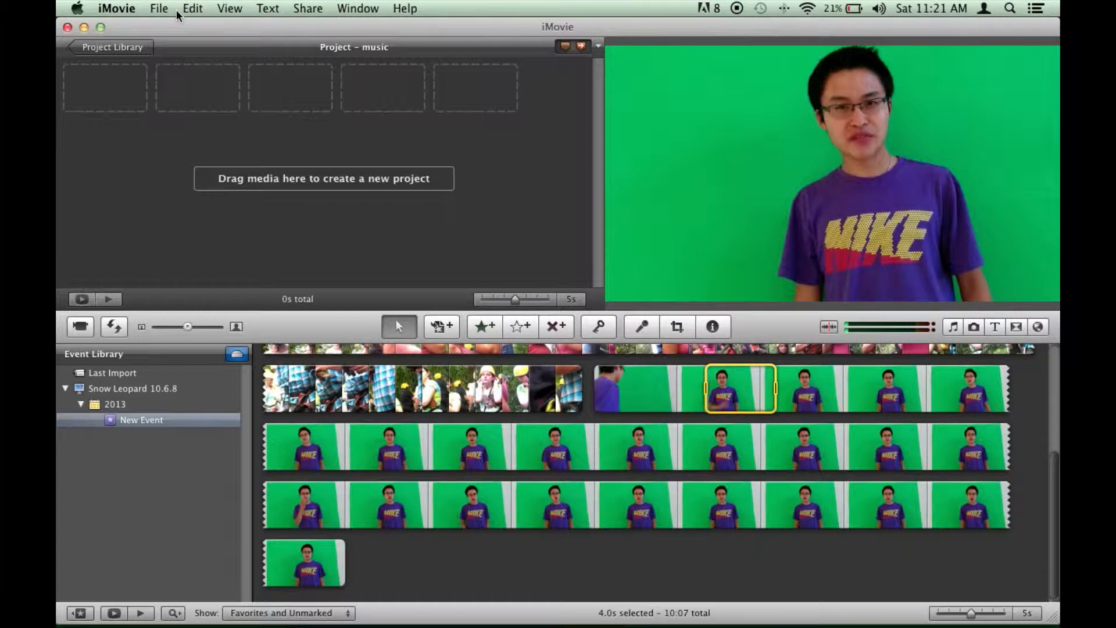
Enable Show Advanced Tools in iMovie Preferences
{"action": "left_click", "coordinate": [116, 8]}
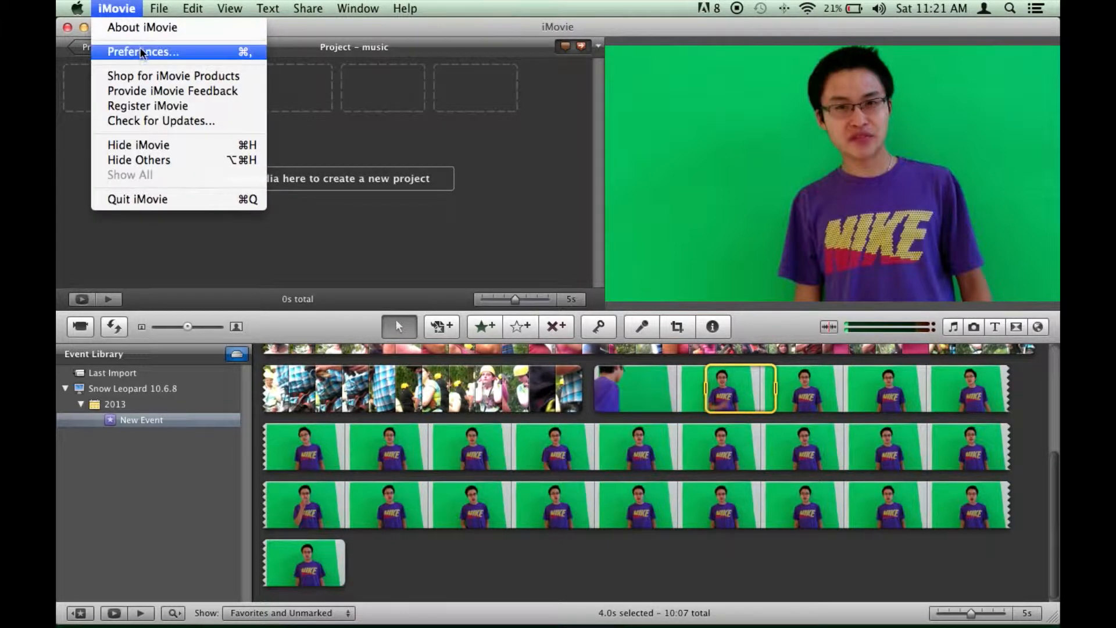
{"action": "left_click", "coordinate": [141, 52]}
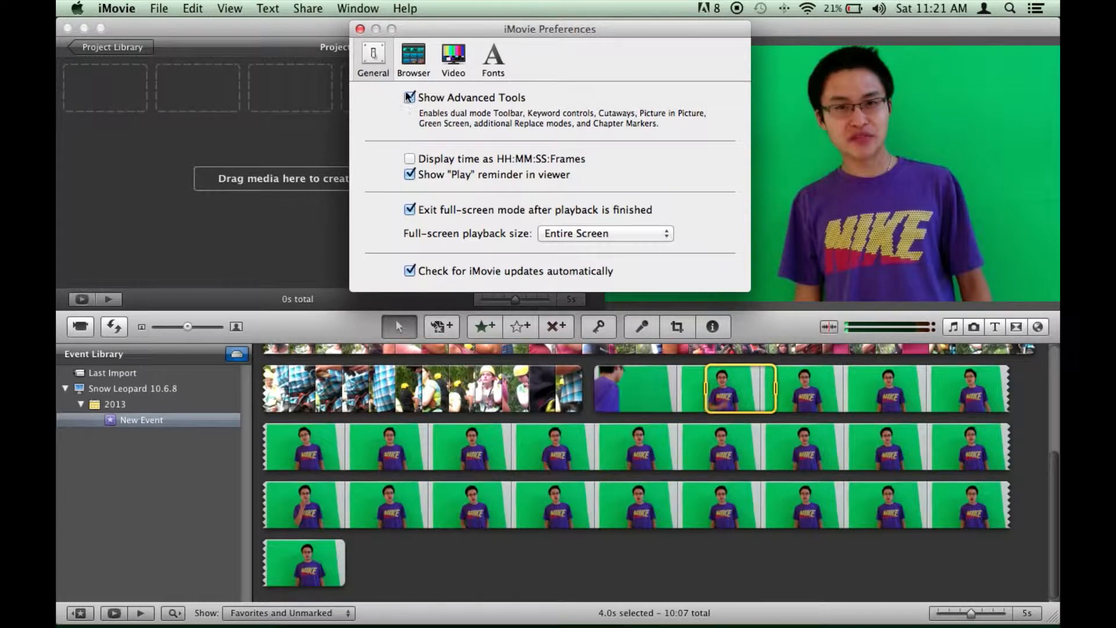
{"action": "left_click", "coordinate": [410, 98]}
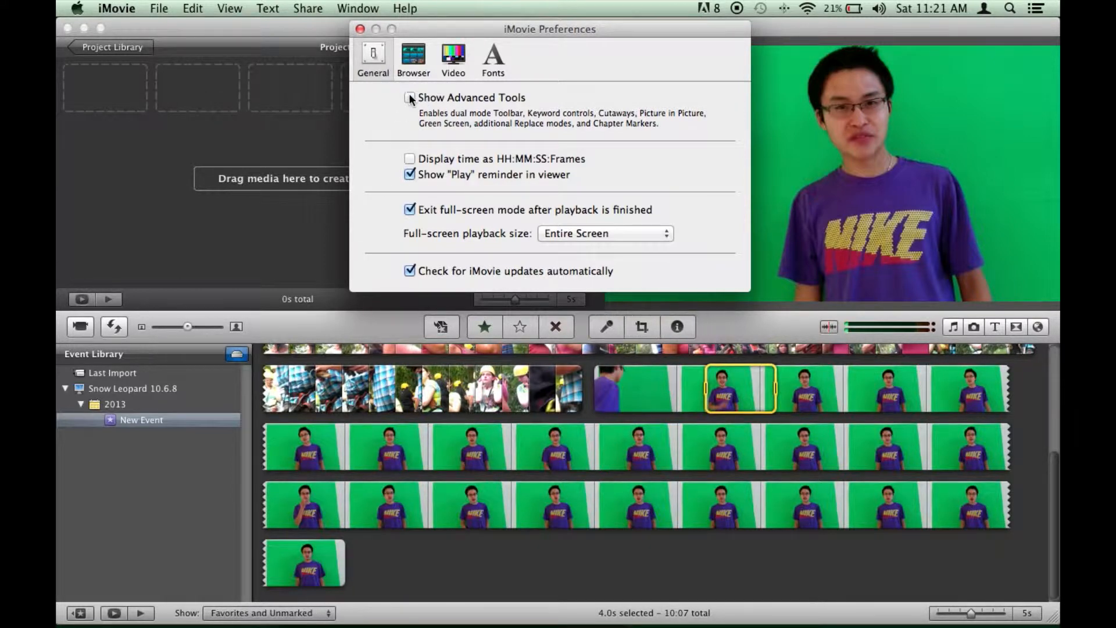
{"action": "left_click", "coordinate": [410, 98]}
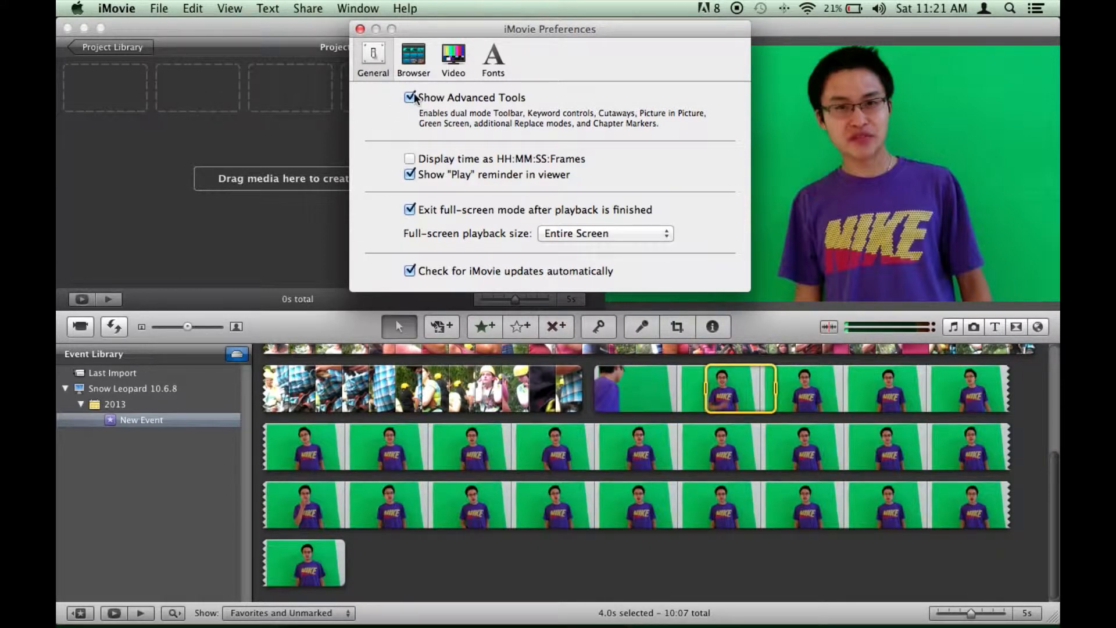
{"action": "left_click", "coordinate": [360, 29]}
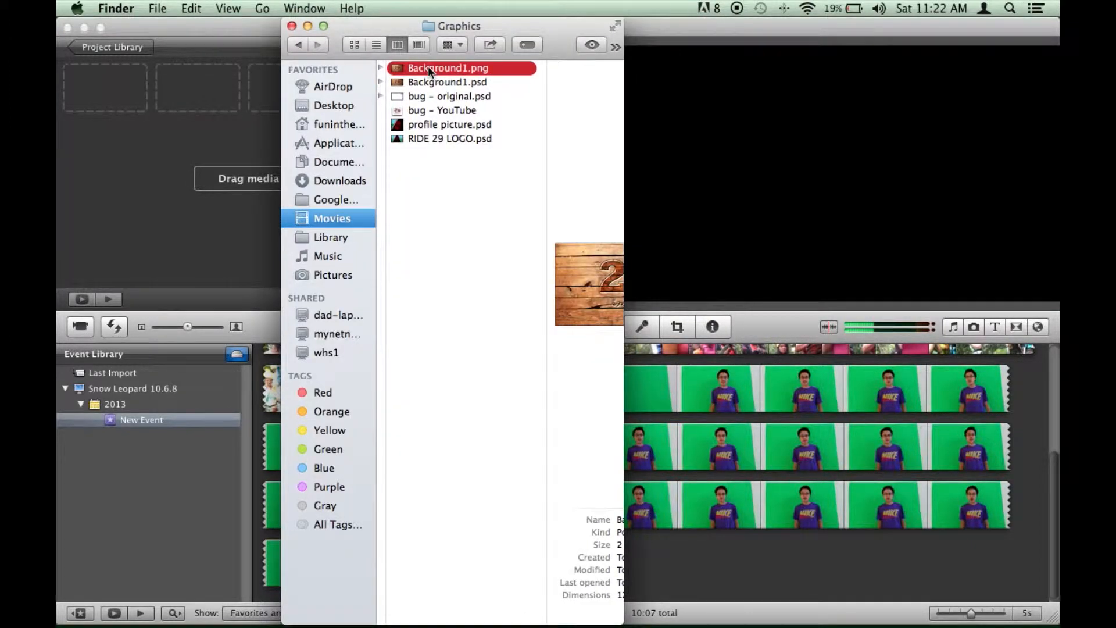
Drag Background1.png, the wooden '29 inches' image, into the project as its first clip
{"action": "left_click_drag", "start_coordinate": [449, 68], "coordinate": [163, 135]}
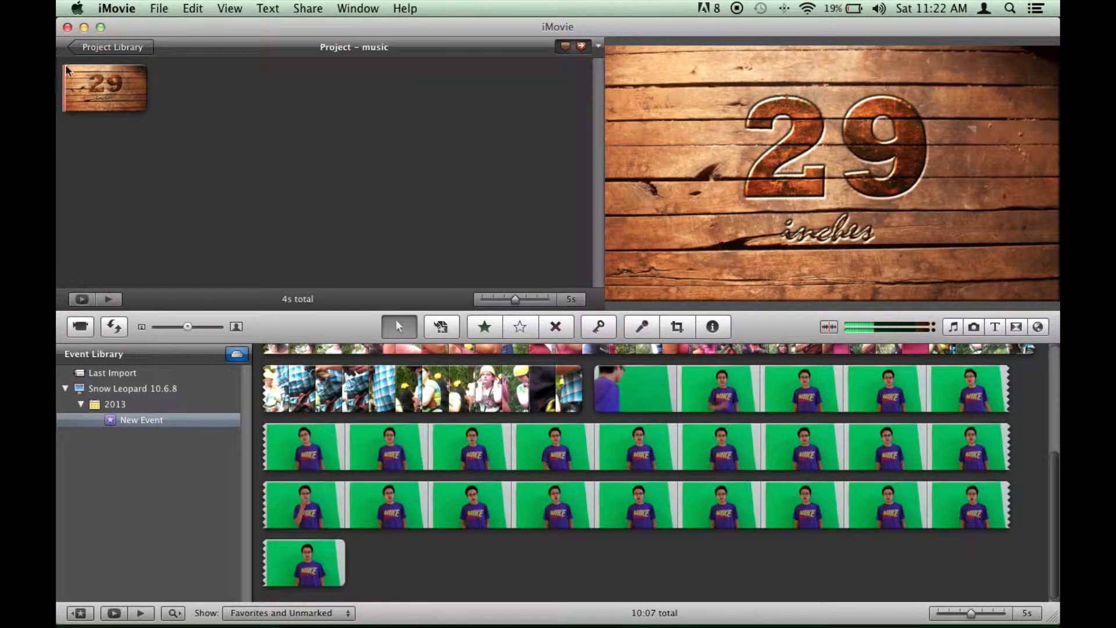
{"action": "left_click", "coordinate": [104, 88]}
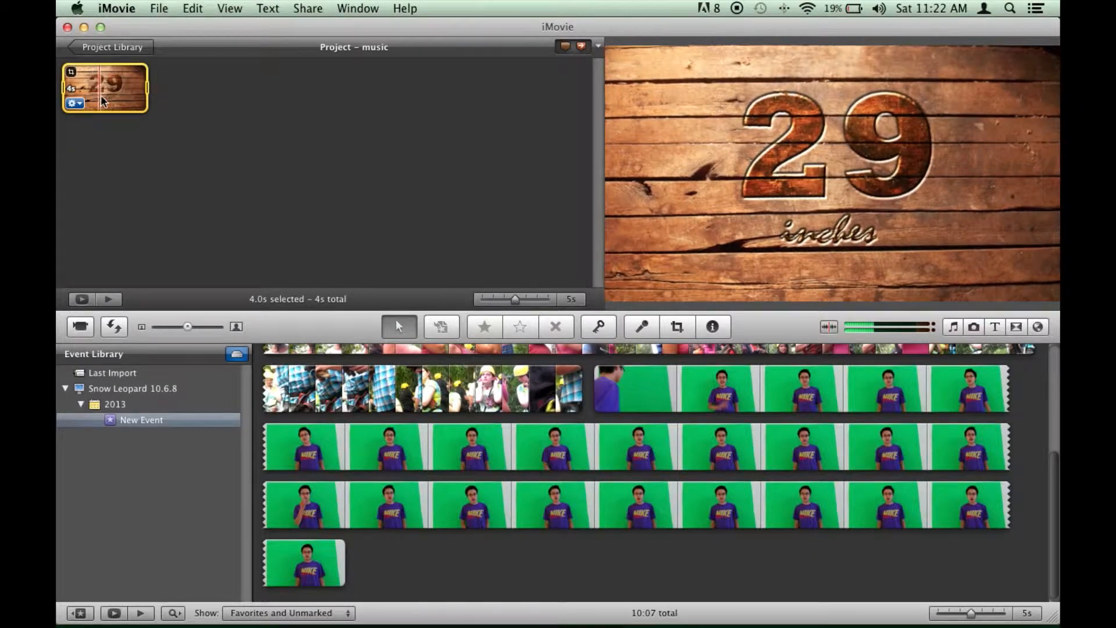
{"action": "left_click", "coordinate": [75, 103]}
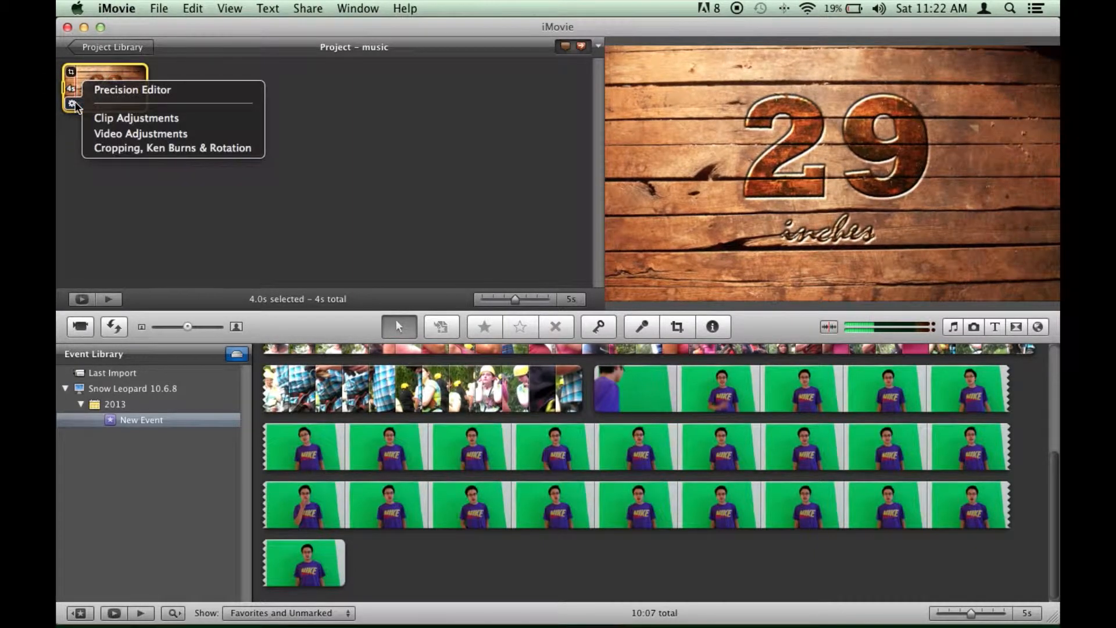
{"action": "left_click", "coordinate": [140, 134]}
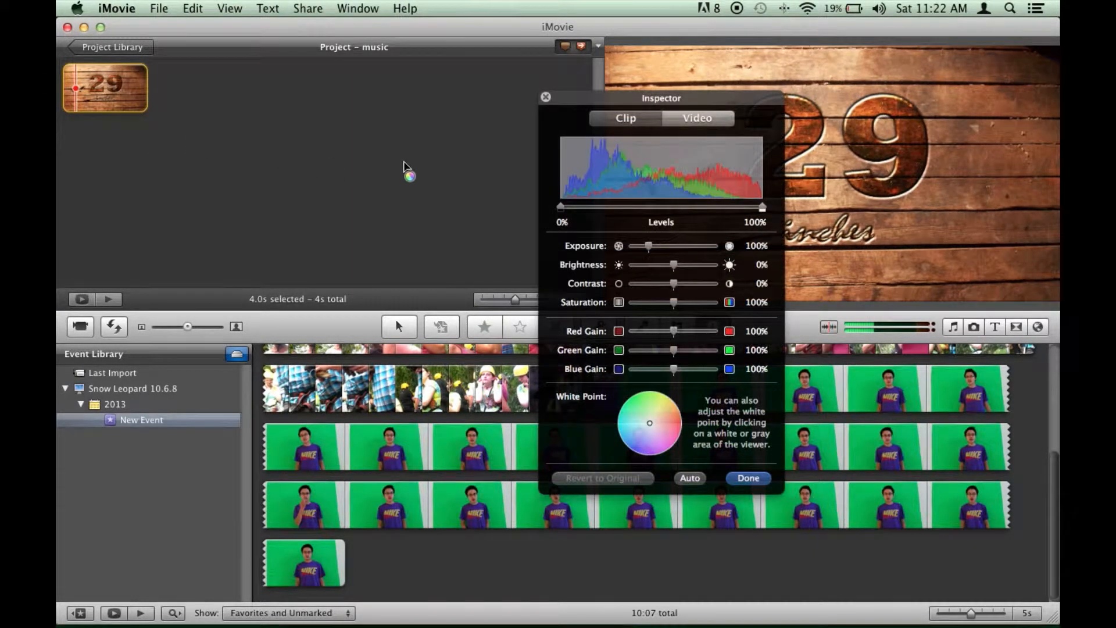
{"action": "left_click", "coordinate": [625, 118]}
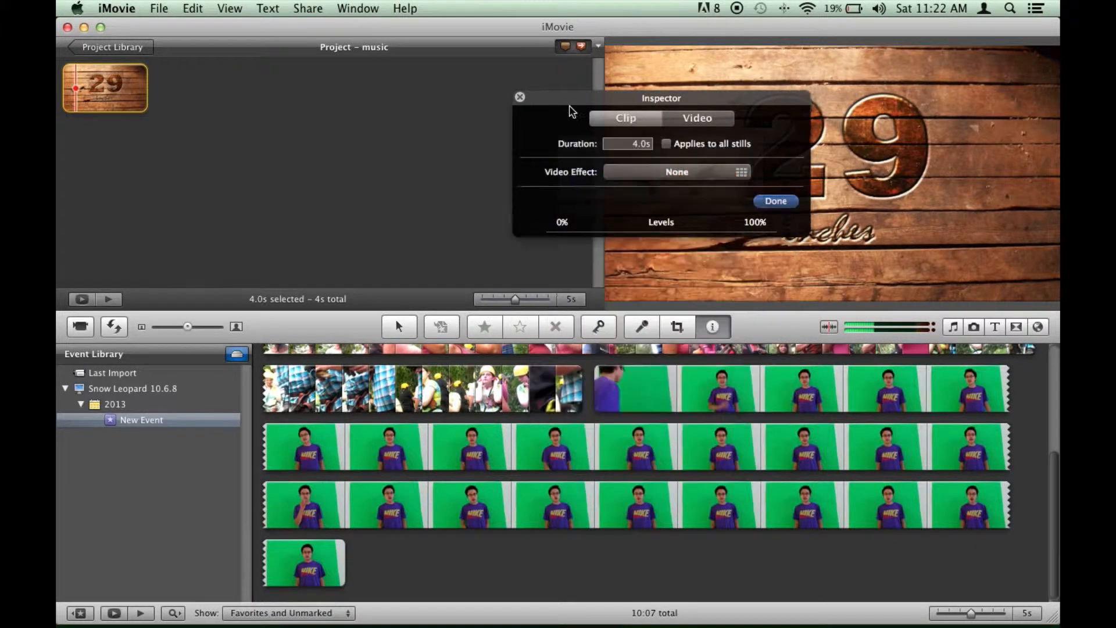
{"action": "left_click", "coordinate": [627, 143]}
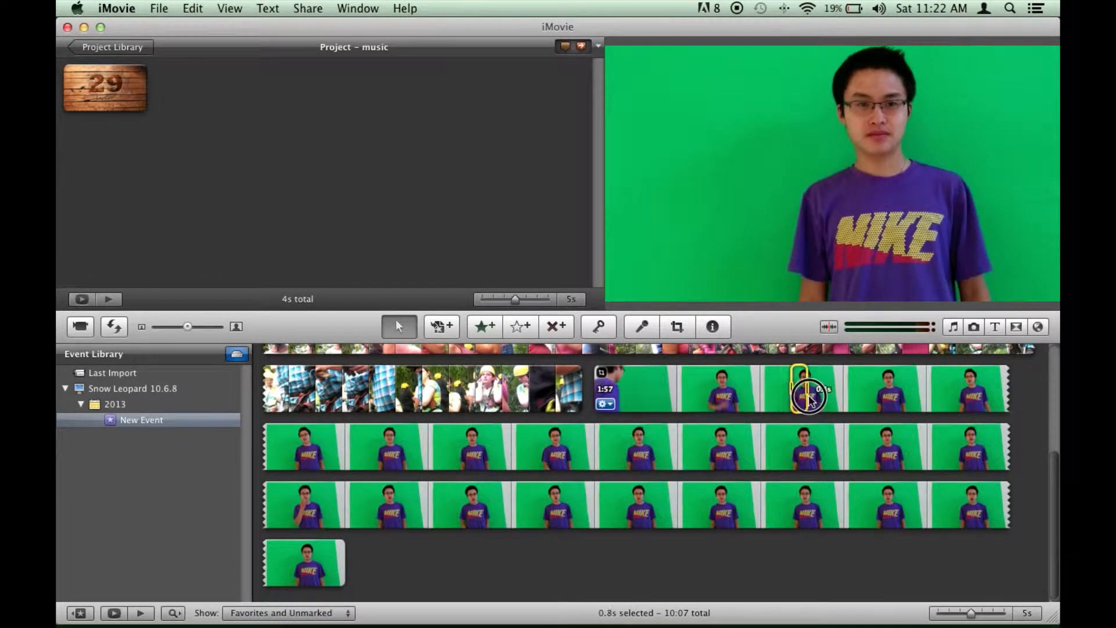
{"action": "left_click_drag", "start_coordinate": [808, 399], "coordinate": [868, 399]}
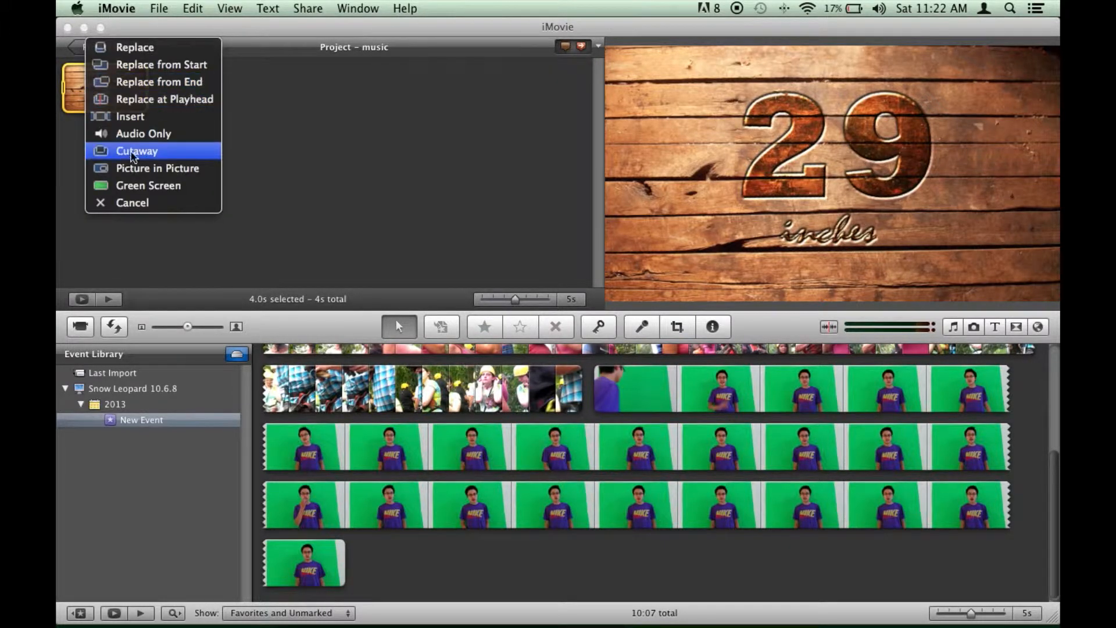
{"action": "mouse_move", "coordinate": [147, 185]}
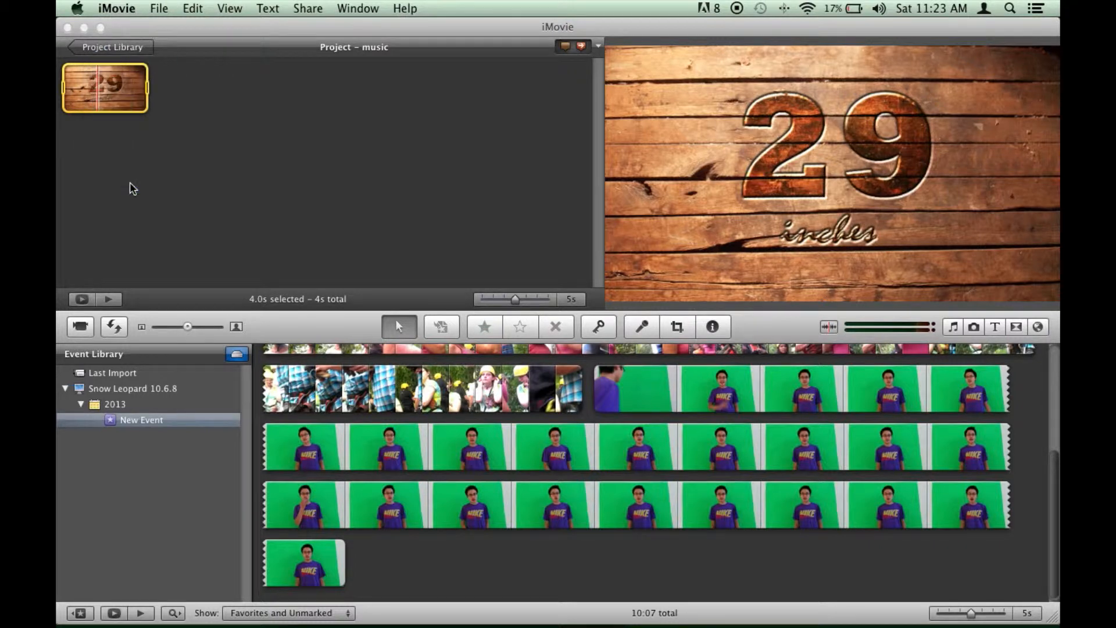
Set the man's clip to Green Screen over the wooden background, confirm, and preview playback
{"action": "left_click", "coordinate": [675, 326]}
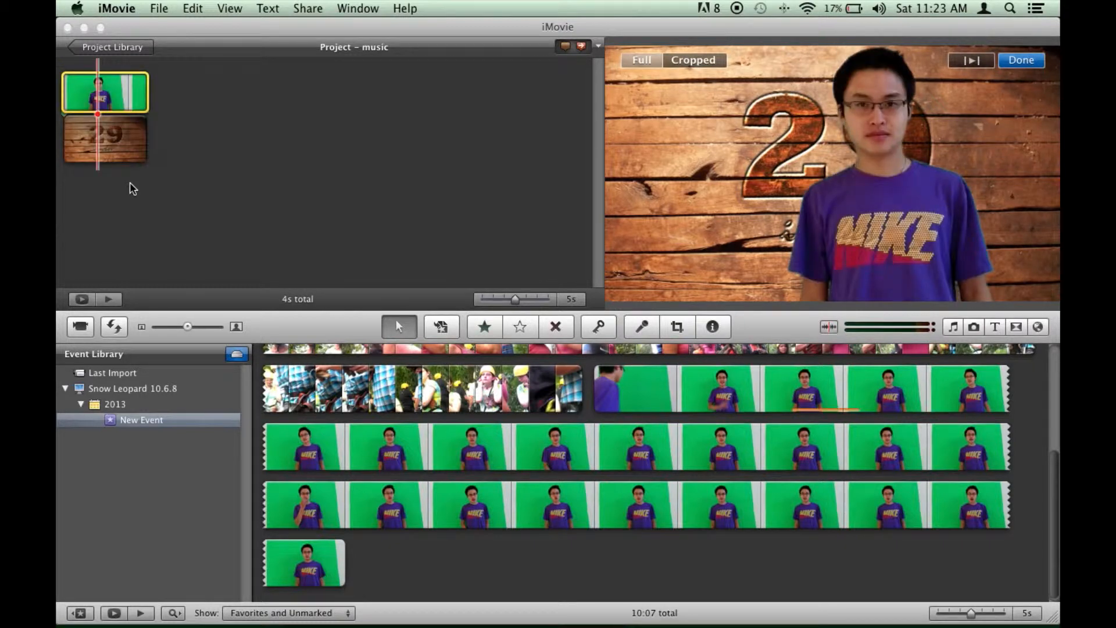
{"action": "mouse_move", "coordinate": [169, 152]}
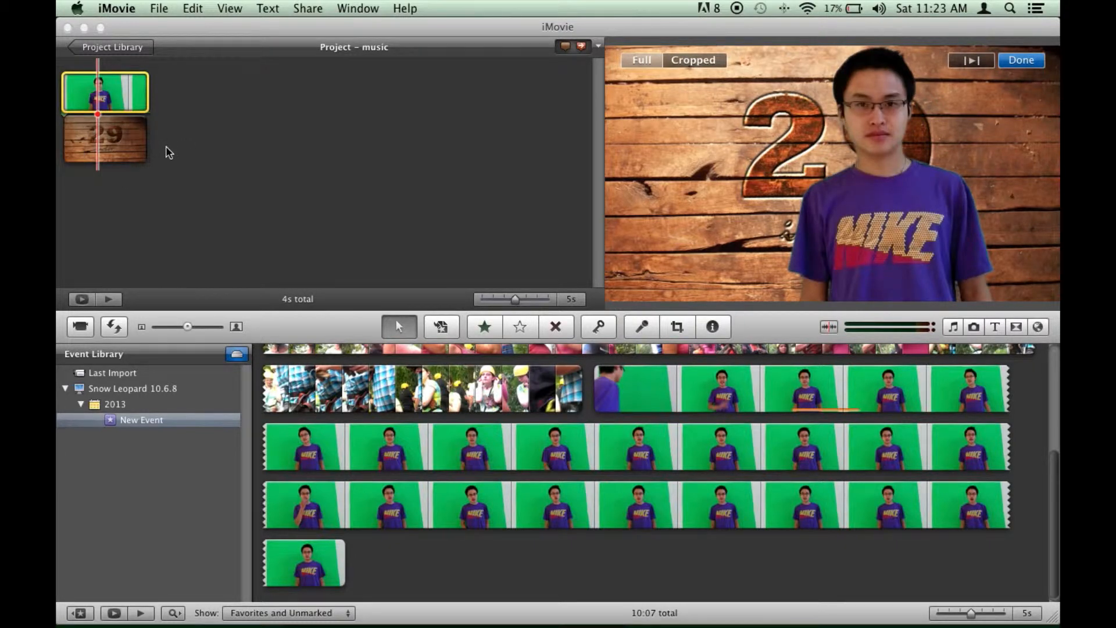
{"action": "left_click", "coordinate": [105, 139]}
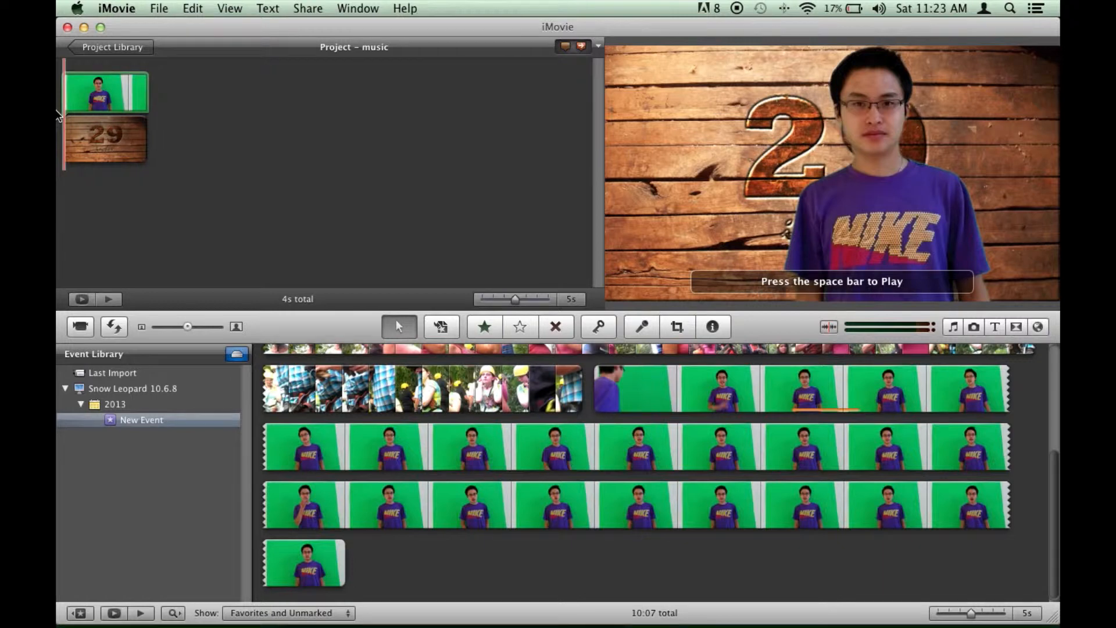
{"action": "key", "text": "space"}
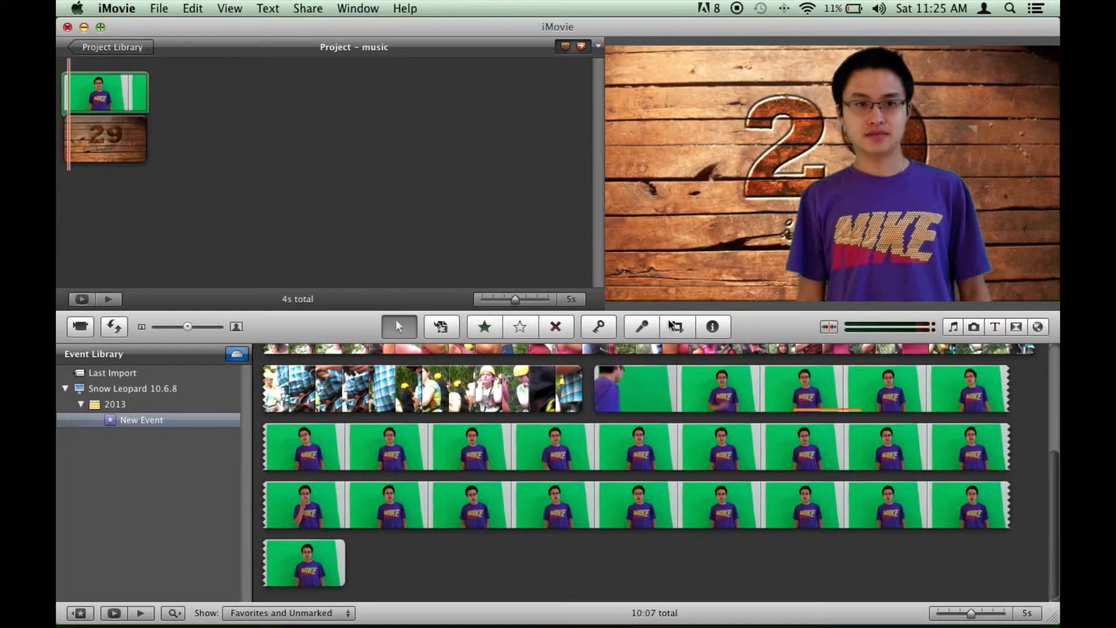
Open the Crop tool on the wooden background clip
{"action": "left_click", "coordinate": [675, 327]}
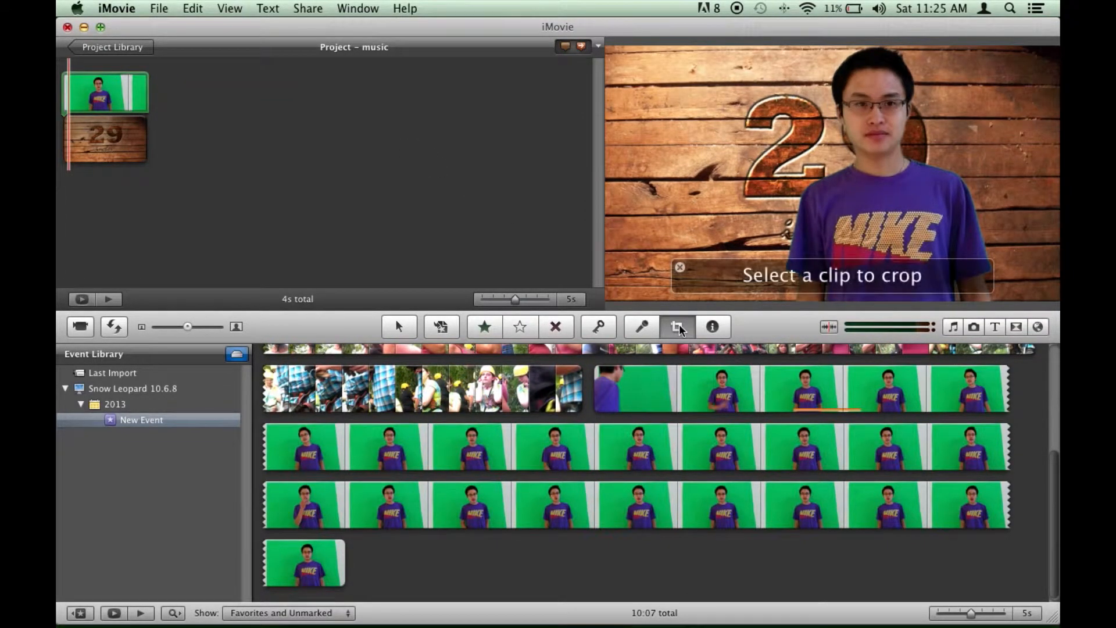
{"action": "left_click", "coordinate": [675, 326]}
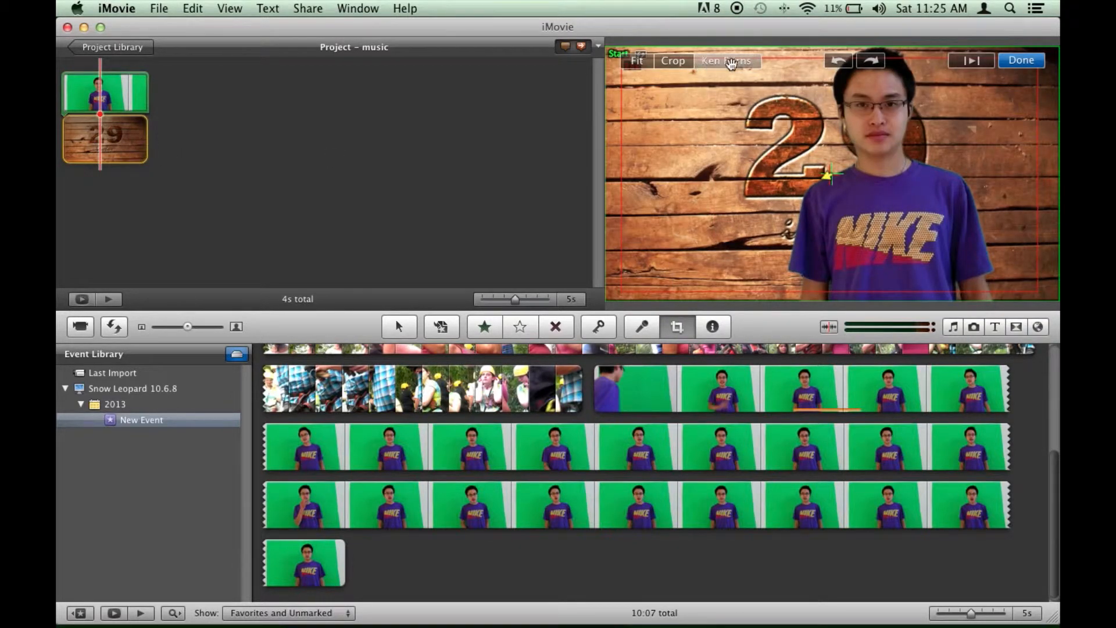
{"action": "mouse_move", "coordinate": [673, 60]}
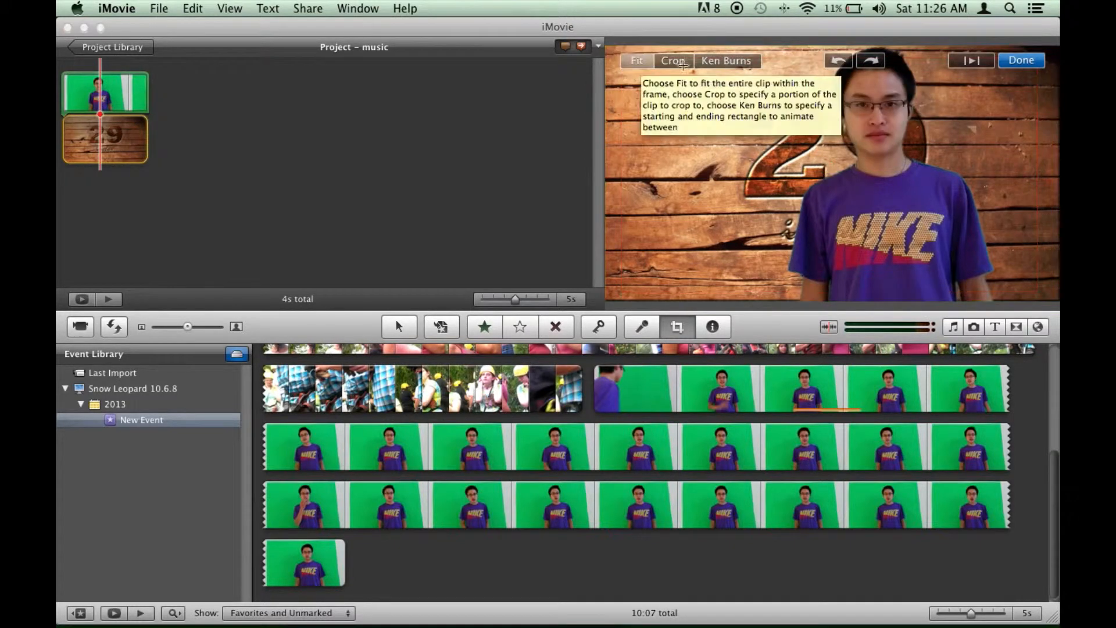